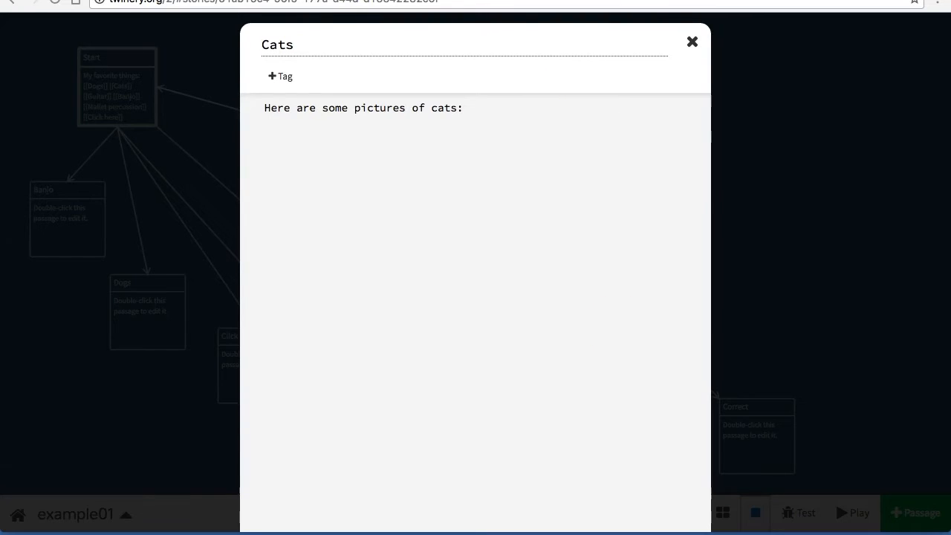
pyautogui.moveTo(605, 208)
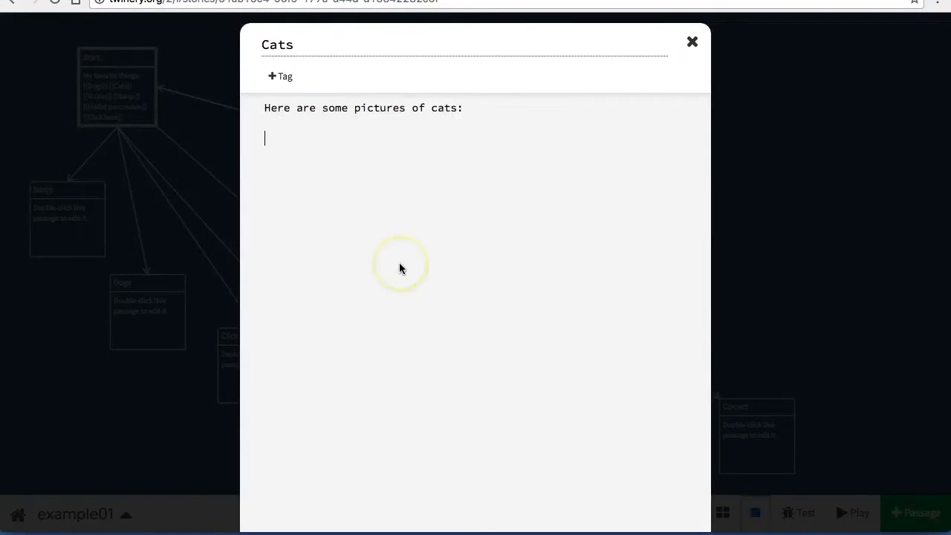
# Add img tags for catdance1.gif and giphy's 9ei0SzluGisTK 200_s.gif to the Cats passage.
pyautogui.write('<')
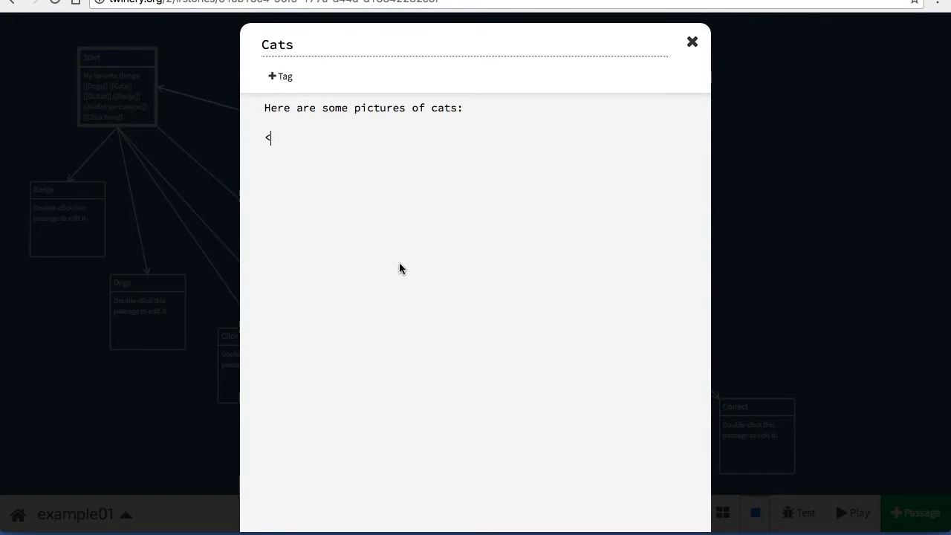
pyautogui.write('img sr')
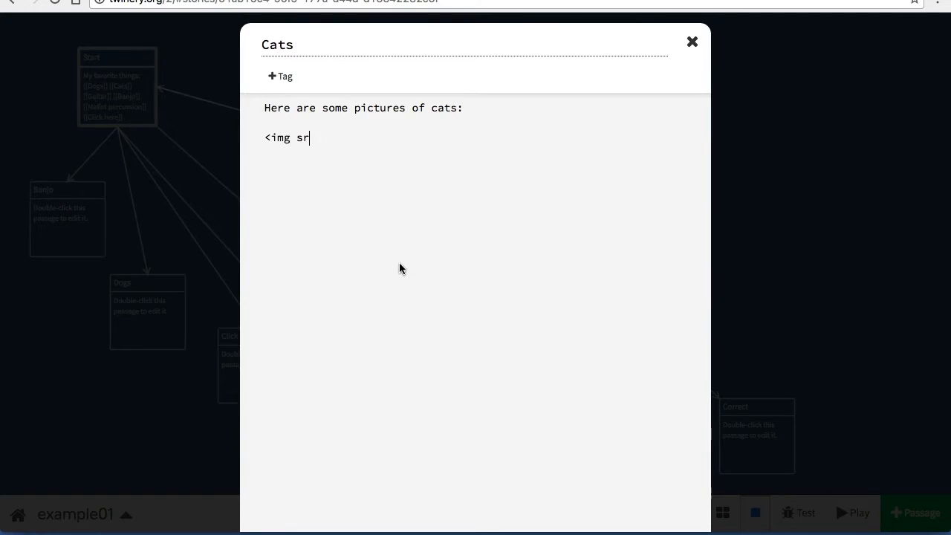
pyautogui.rightClick(321, 137)
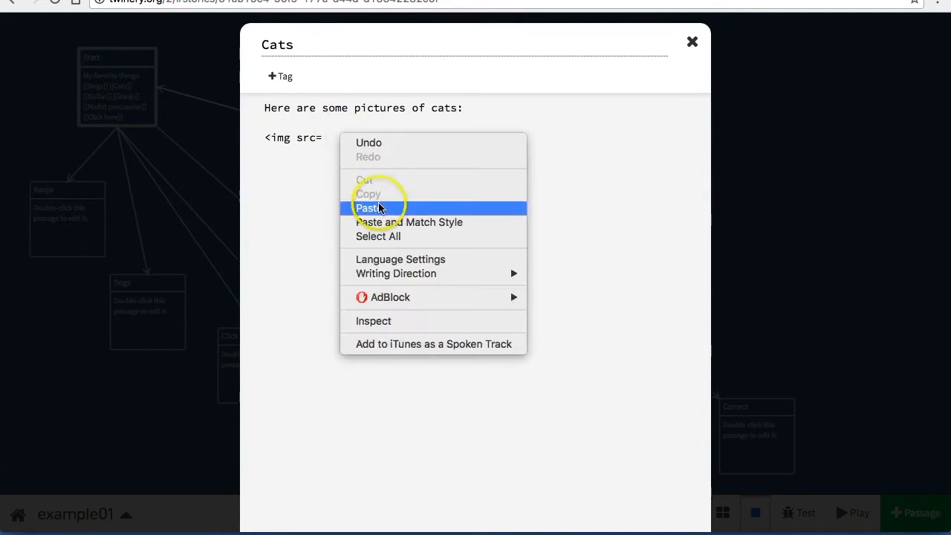
pyautogui.click(368, 208)
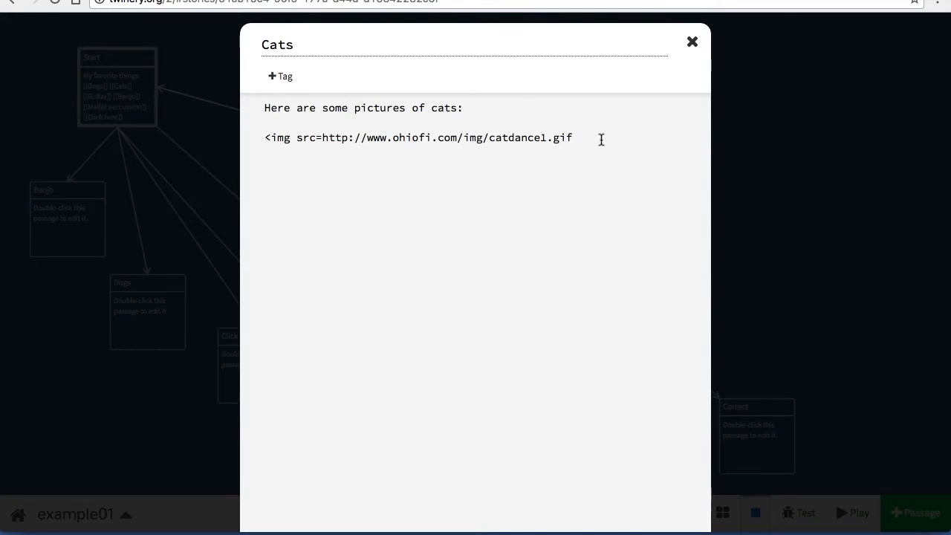
pyautogui.click(853, 513)
pyautogui.write('<img s')
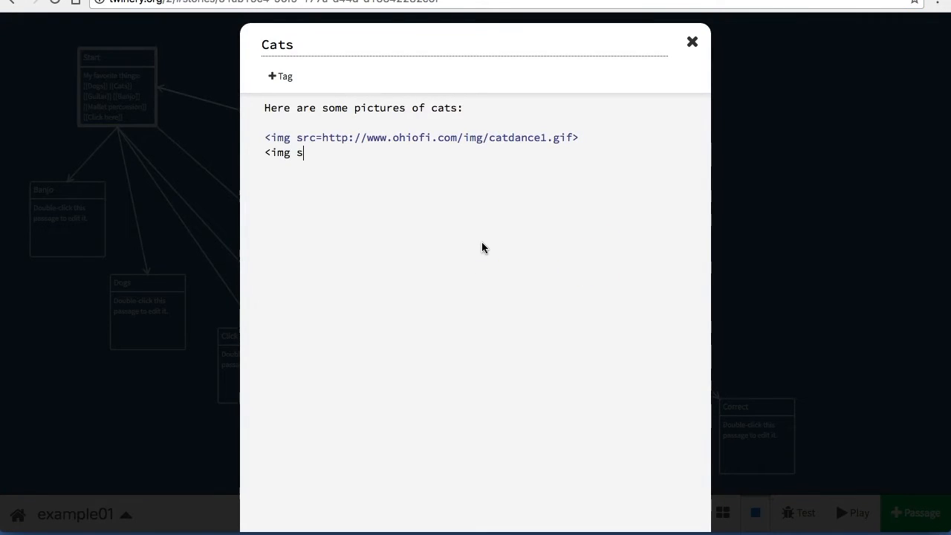
pyautogui.write('rc=https://media1.giphy.com/media/9ei0SzluGisTK/200_s.gif')
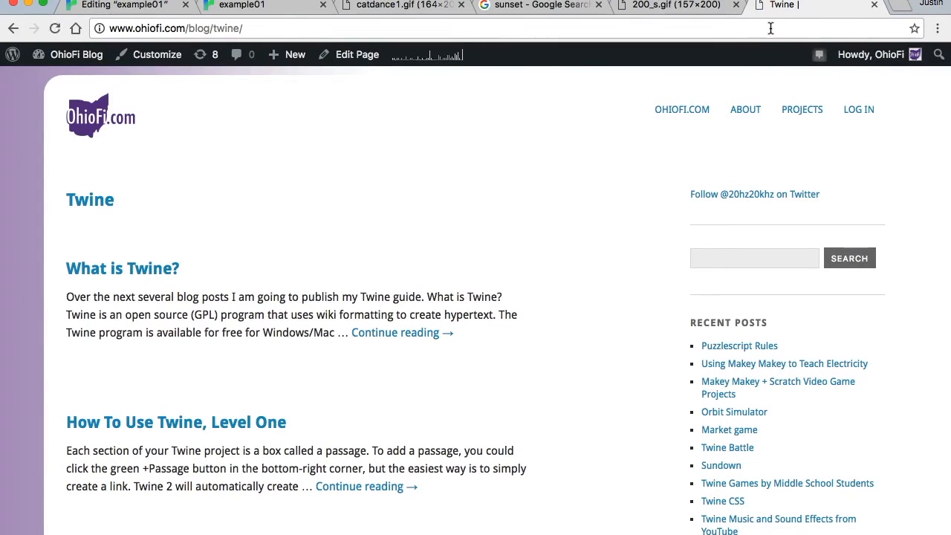
# Read OhioFi's 'Twine Pictures, GIFs, and Background Images' post, then bring up the story stylesheet.
pyautogui.click(535, 360)
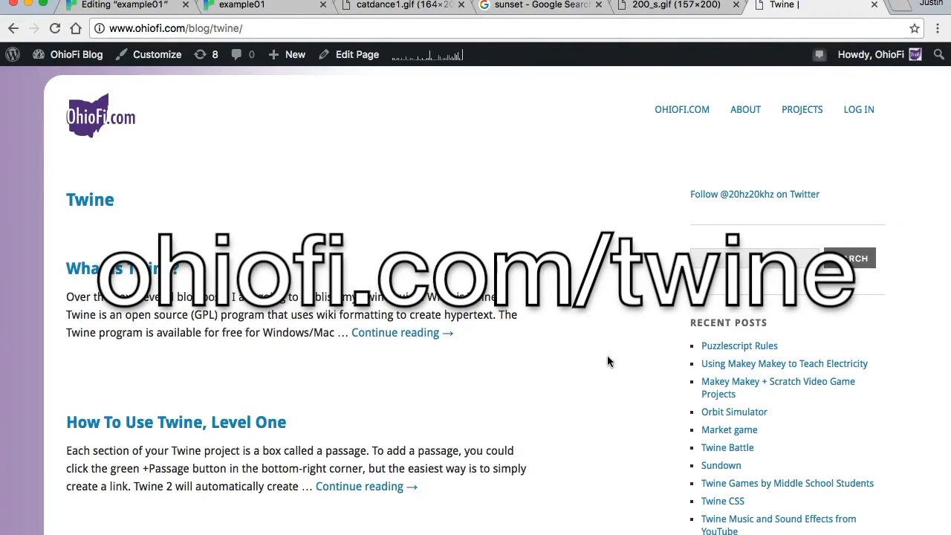
pyautogui.scroll(-3)
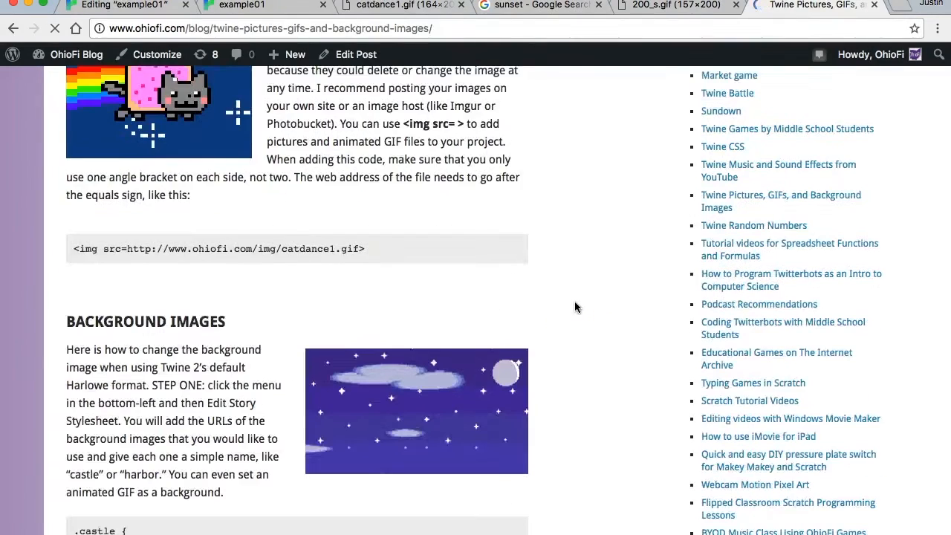
pyautogui.scroll(-3)
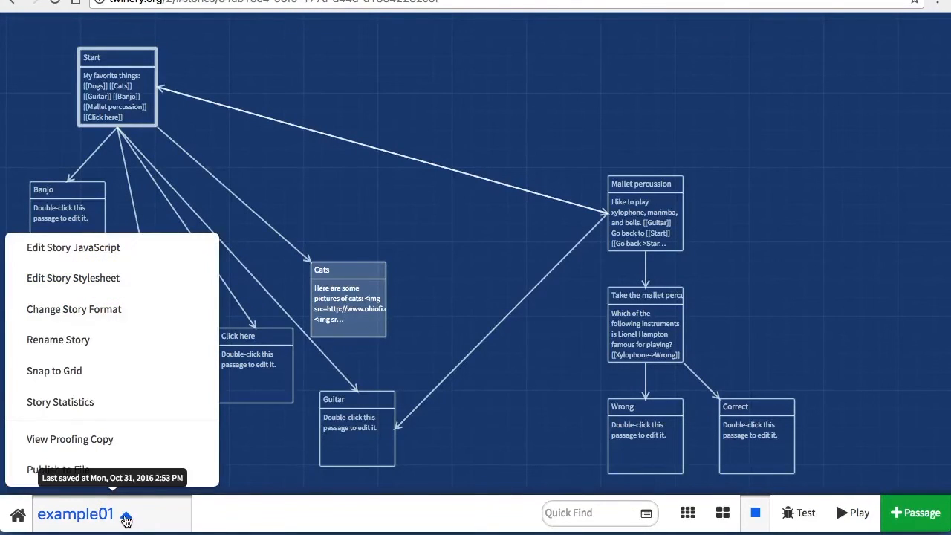
pyautogui.click(73, 277)
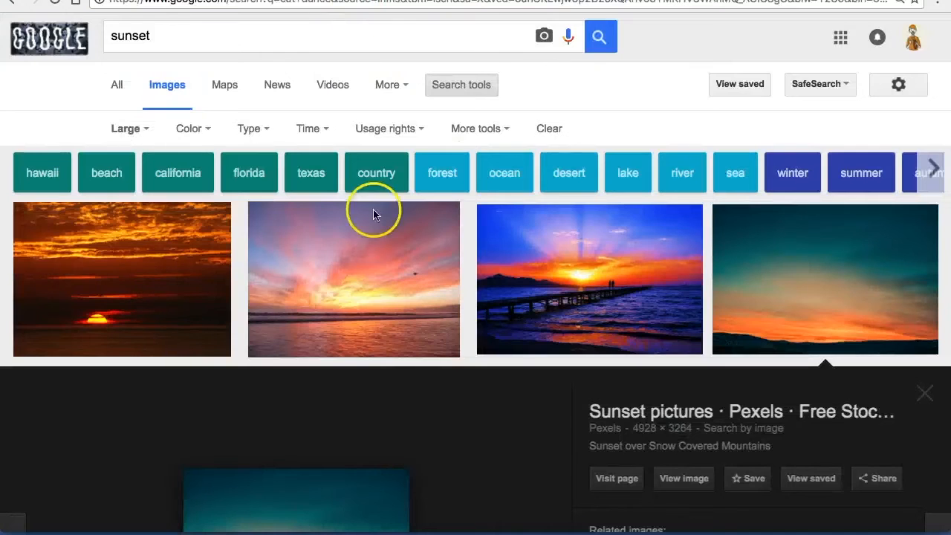
# Scroll the 'sunset' image results and preview the teal-and-orange sunset over mountains.
pyautogui.scroll(-3)
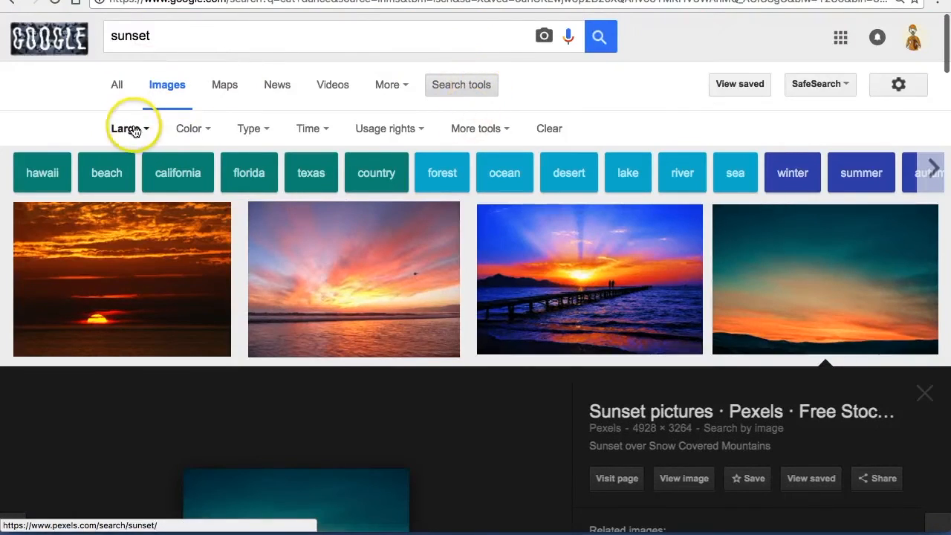
pyautogui.scroll(-3)
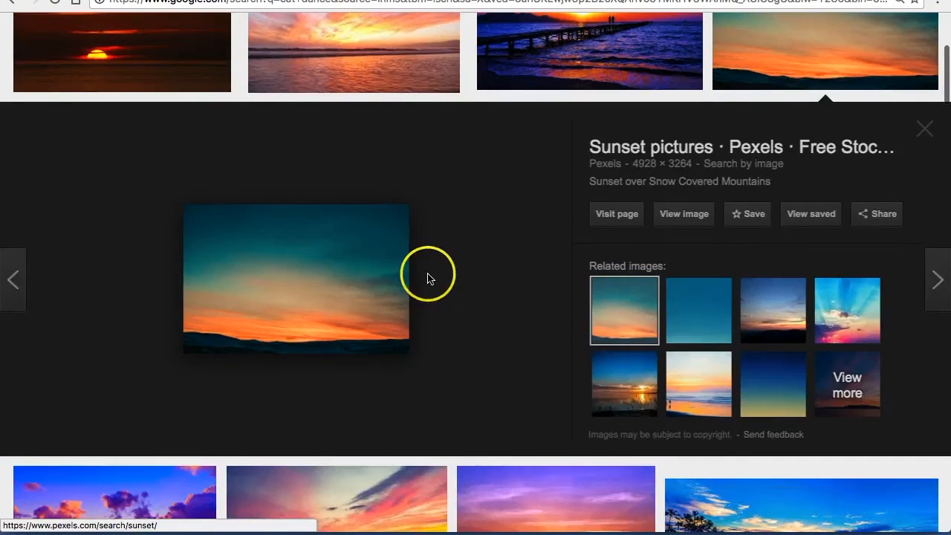
pyautogui.click(683, 214)
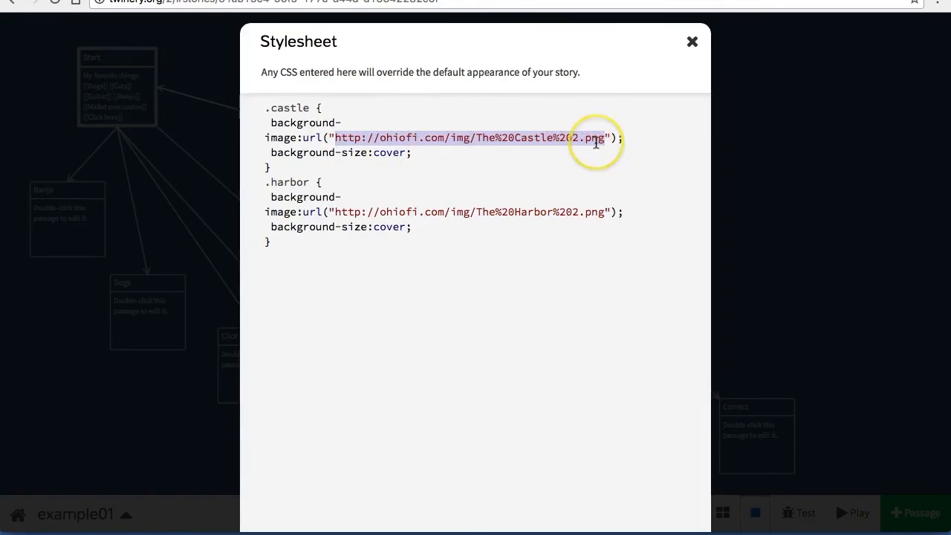
# Set the .sunset background to the Pexels photo 66997 URL and close the stylesheet.
pyautogui.write('https://static.pexels.com/photos/66997/pexels-photo-66997.jpeg')
pyautogui.write('unse')
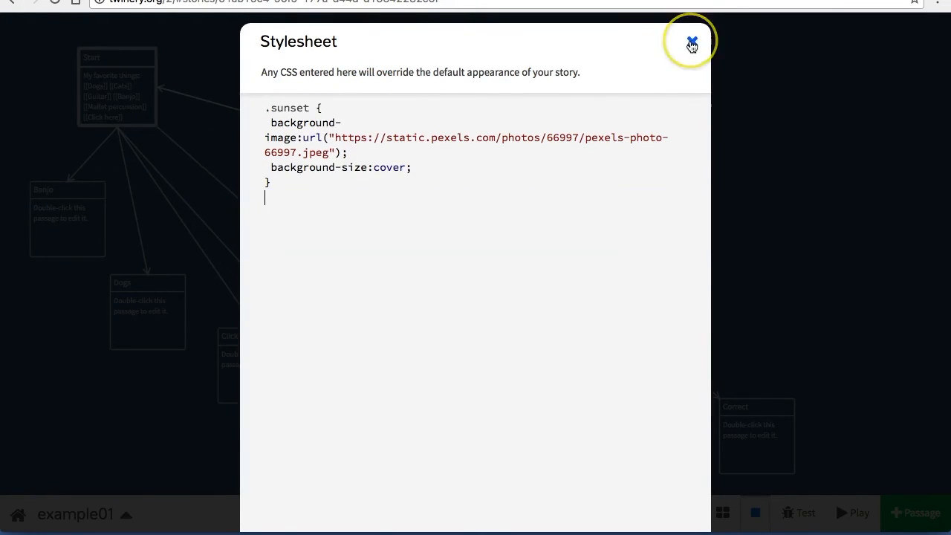
pyautogui.click(690, 42)
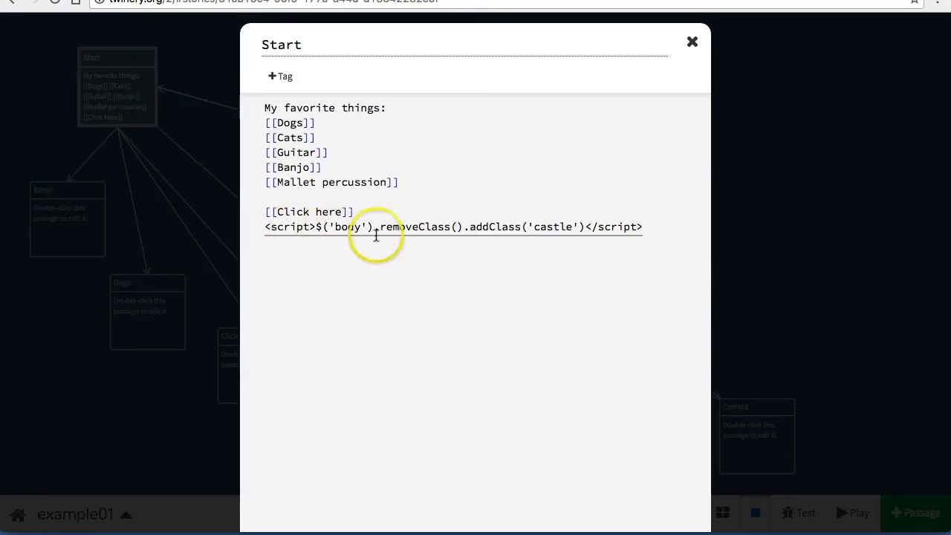
# Change 'castle' to 'sunset' in the Start passage's addClass script.
pyautogui.doubleClick(556, 226)
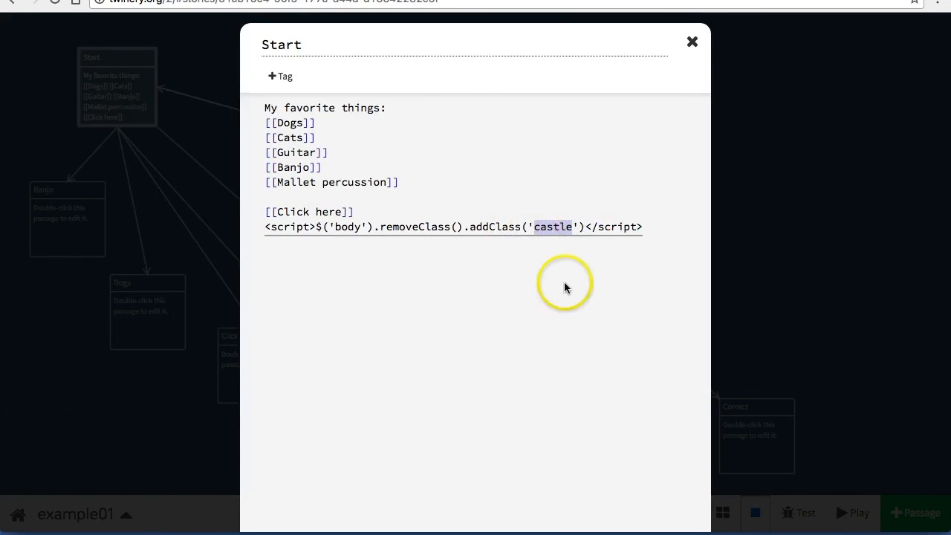
pyautogui.write('sunset')
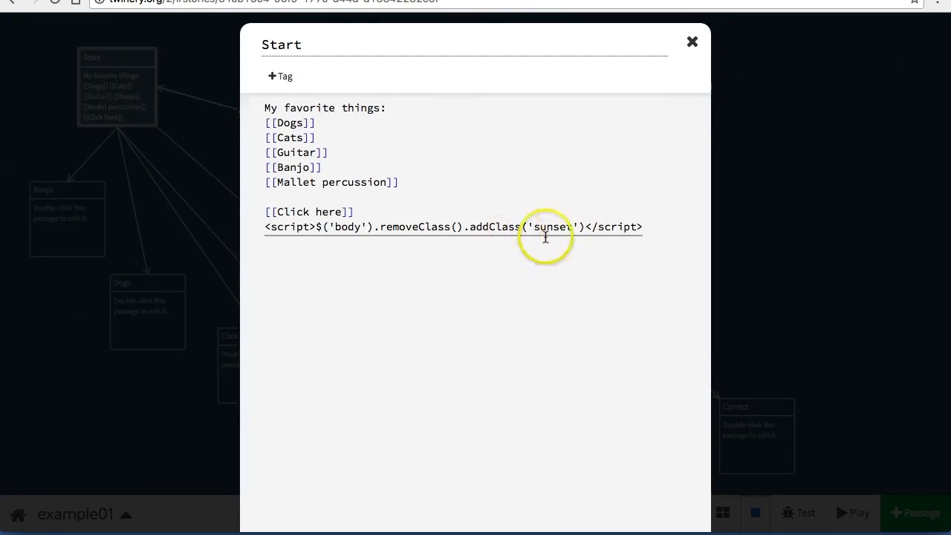